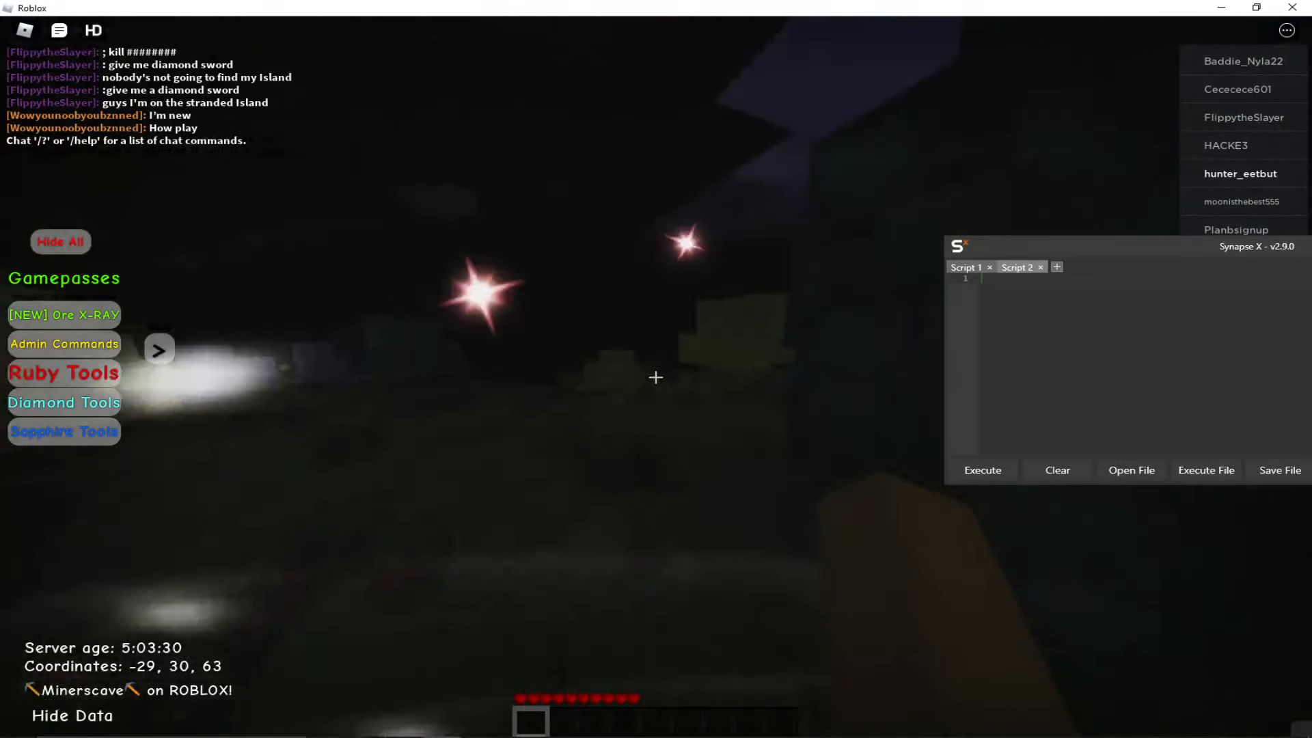
- Execute TurtleSpy.lua from Synapse X and inspect the logged RequestDamage remote in its window
key("Escape")
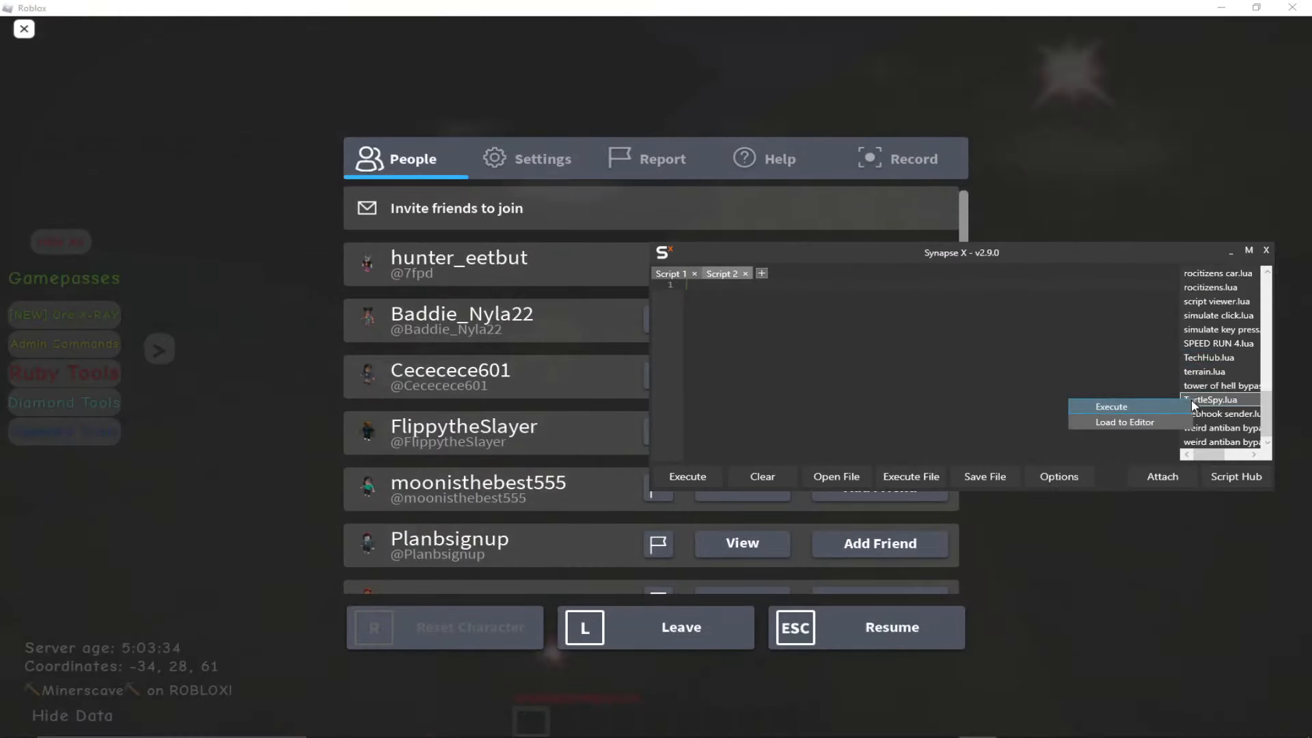
left_click(1111, 408)
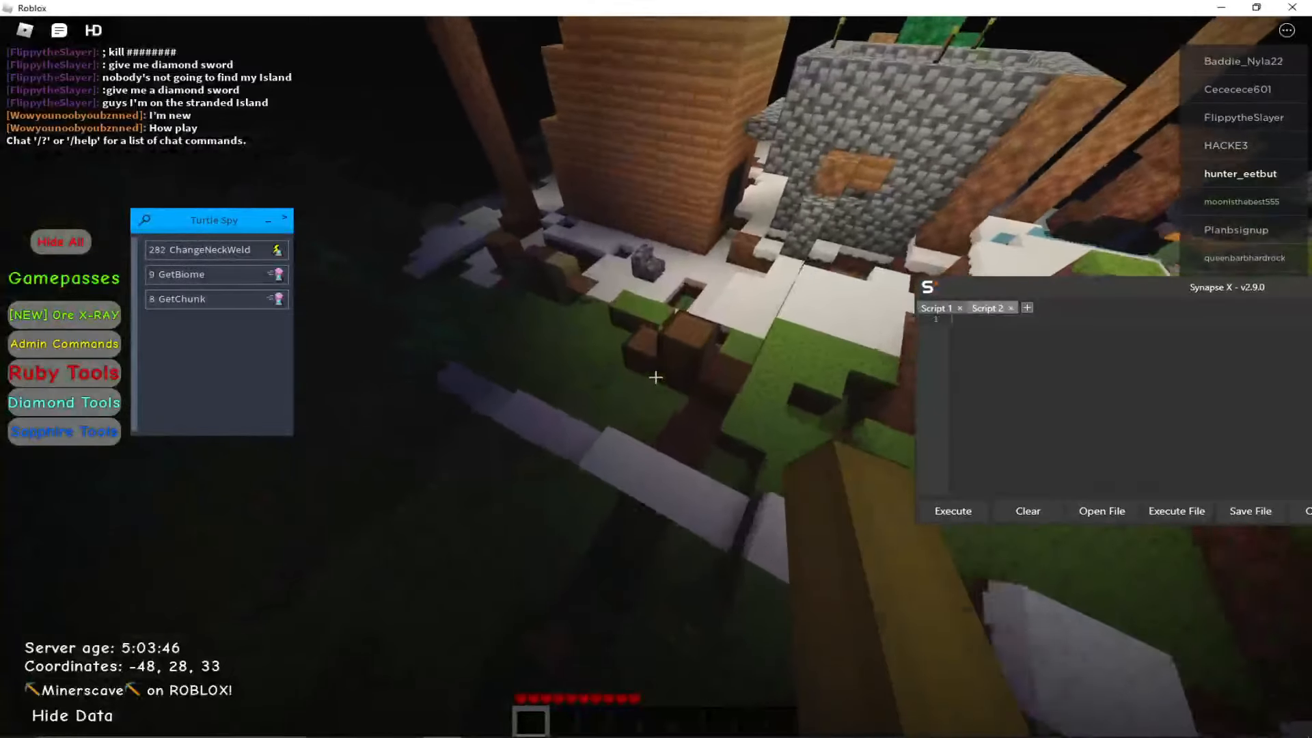
key("Escape")
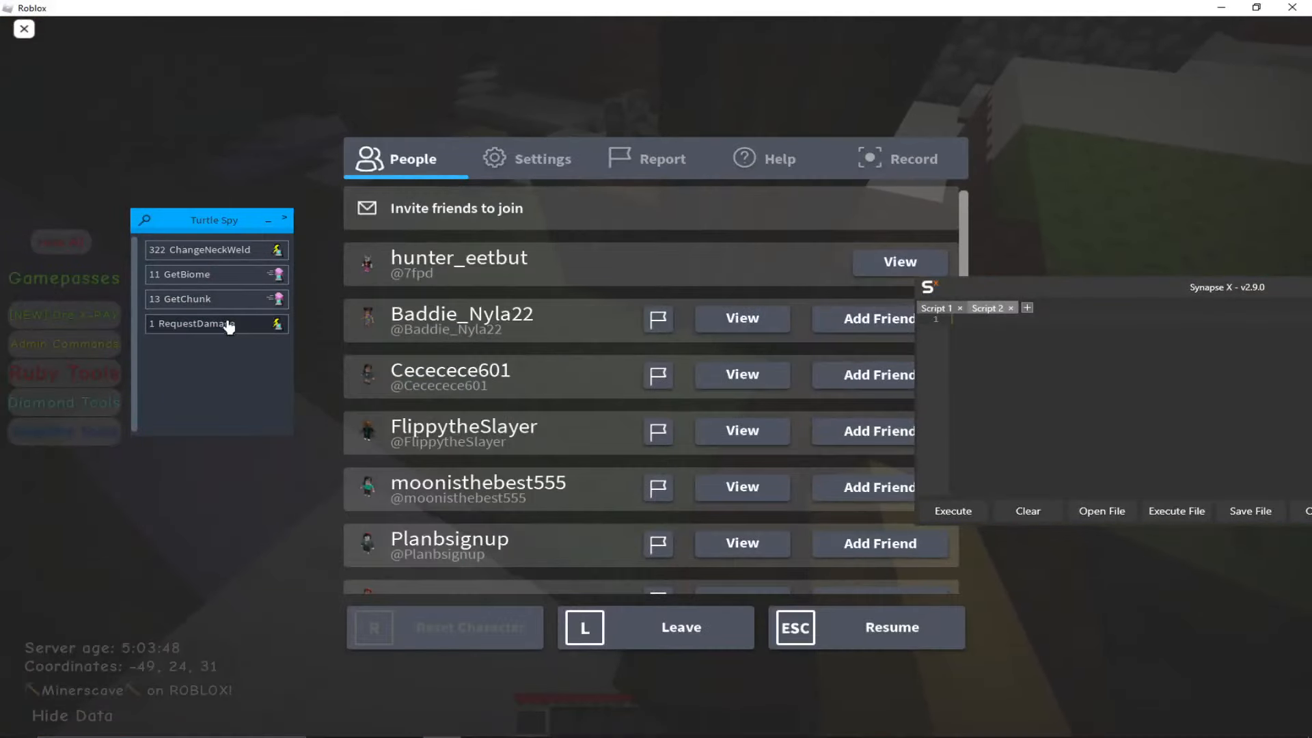
left_click(865, 627)
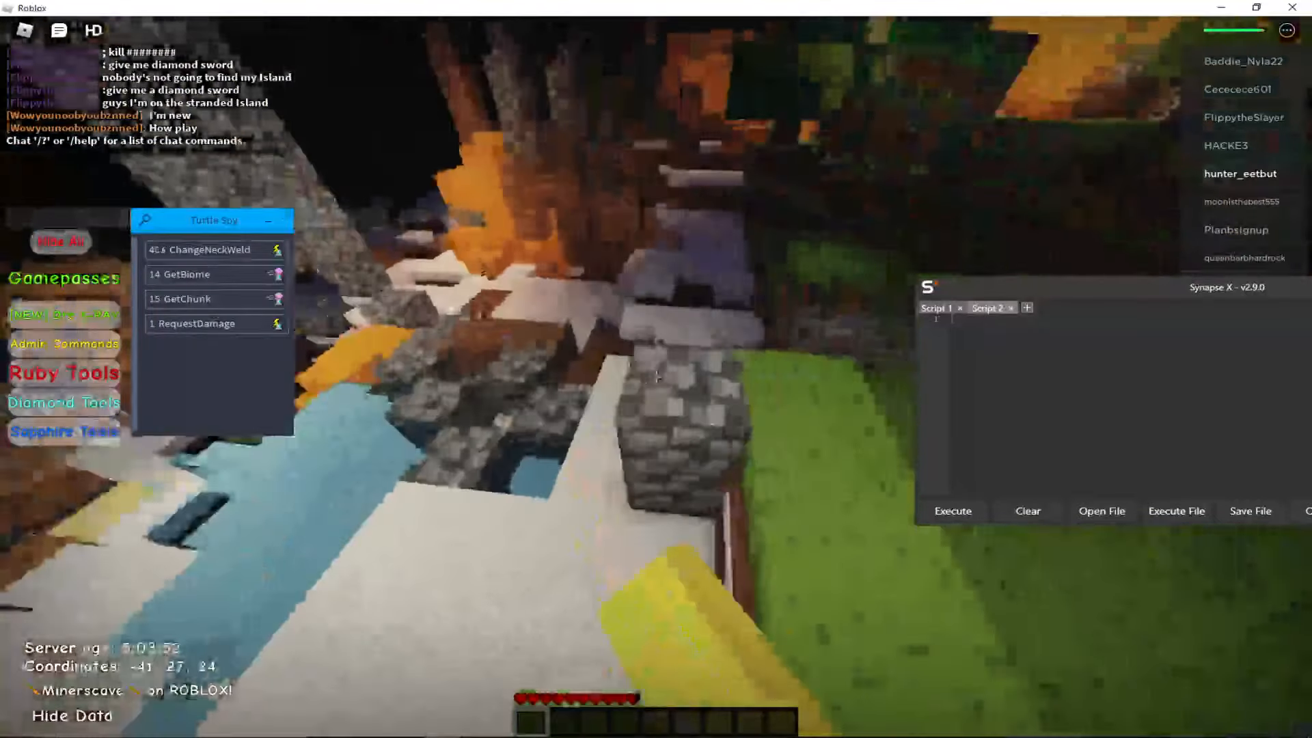
key("Escape")
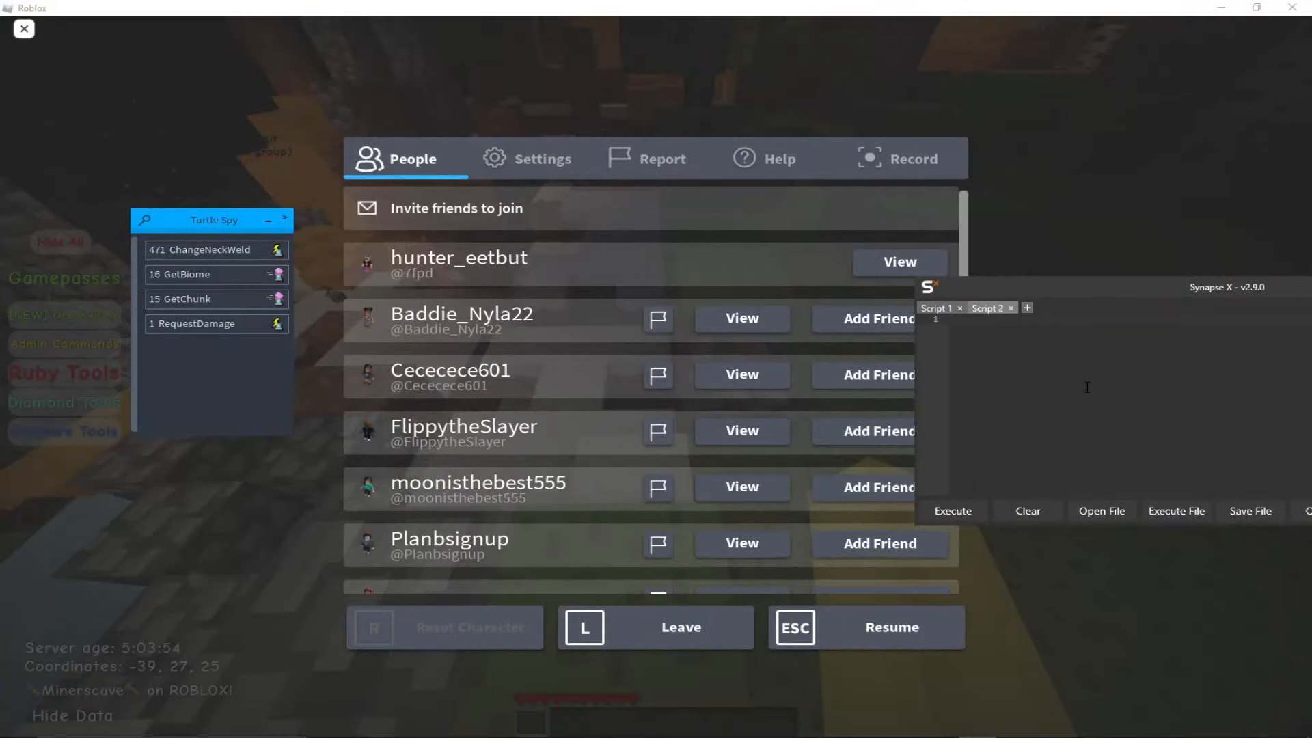
- Write local fake = Instance.new'RemoteEvent' and fake.Name = 'troll' in the Synapse X editor
type("local fakeRemote =")
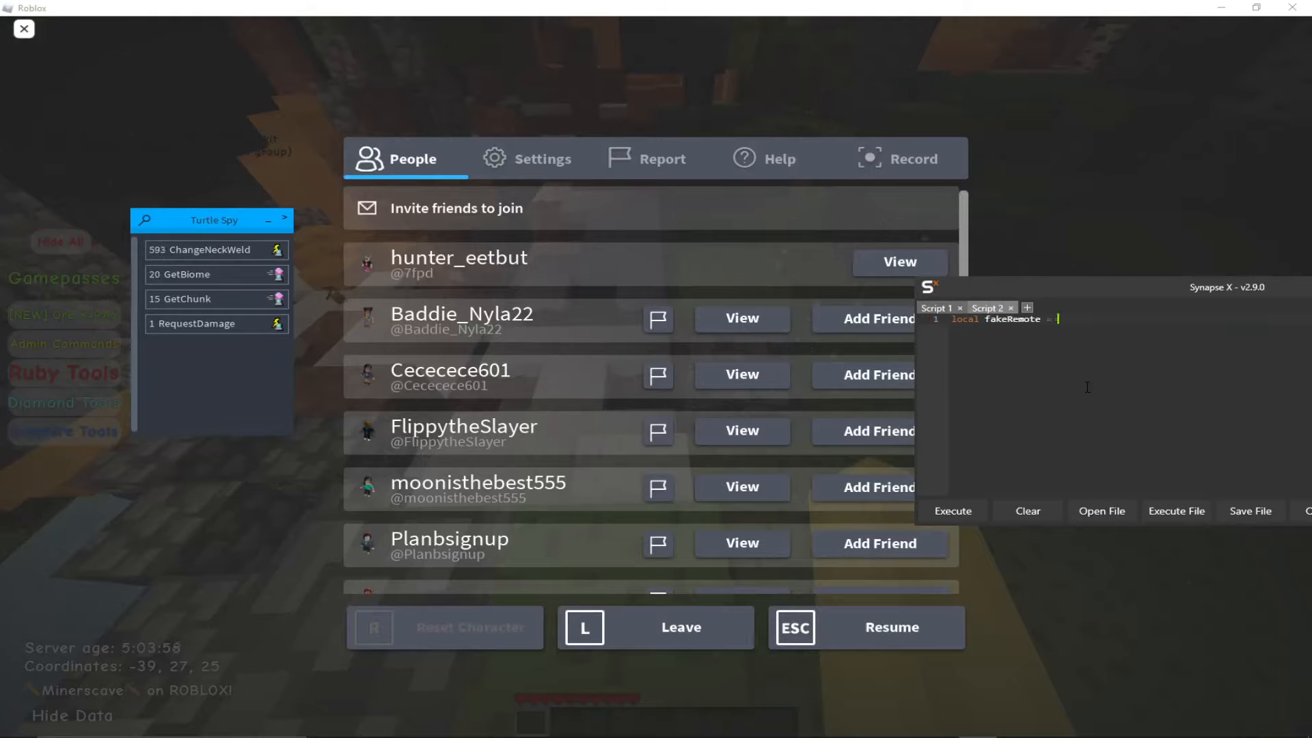
key("Backspace")
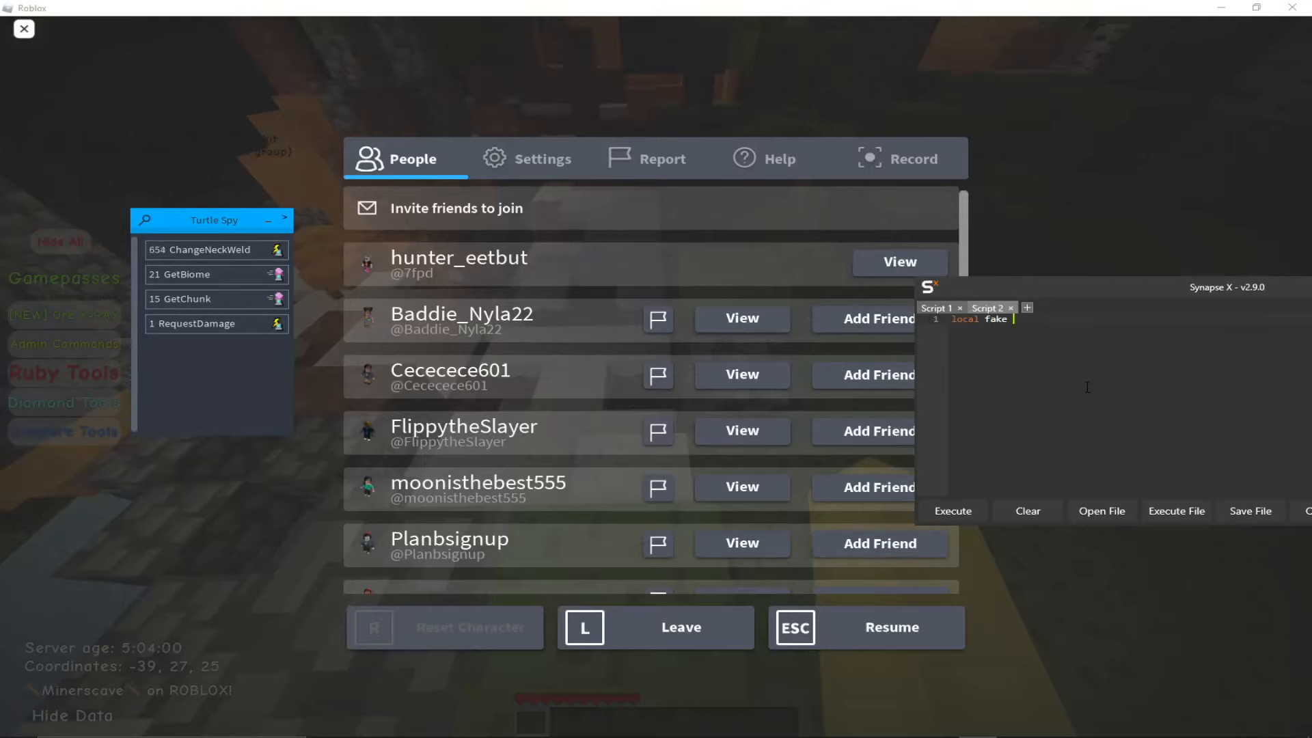
type("= Instance.new")
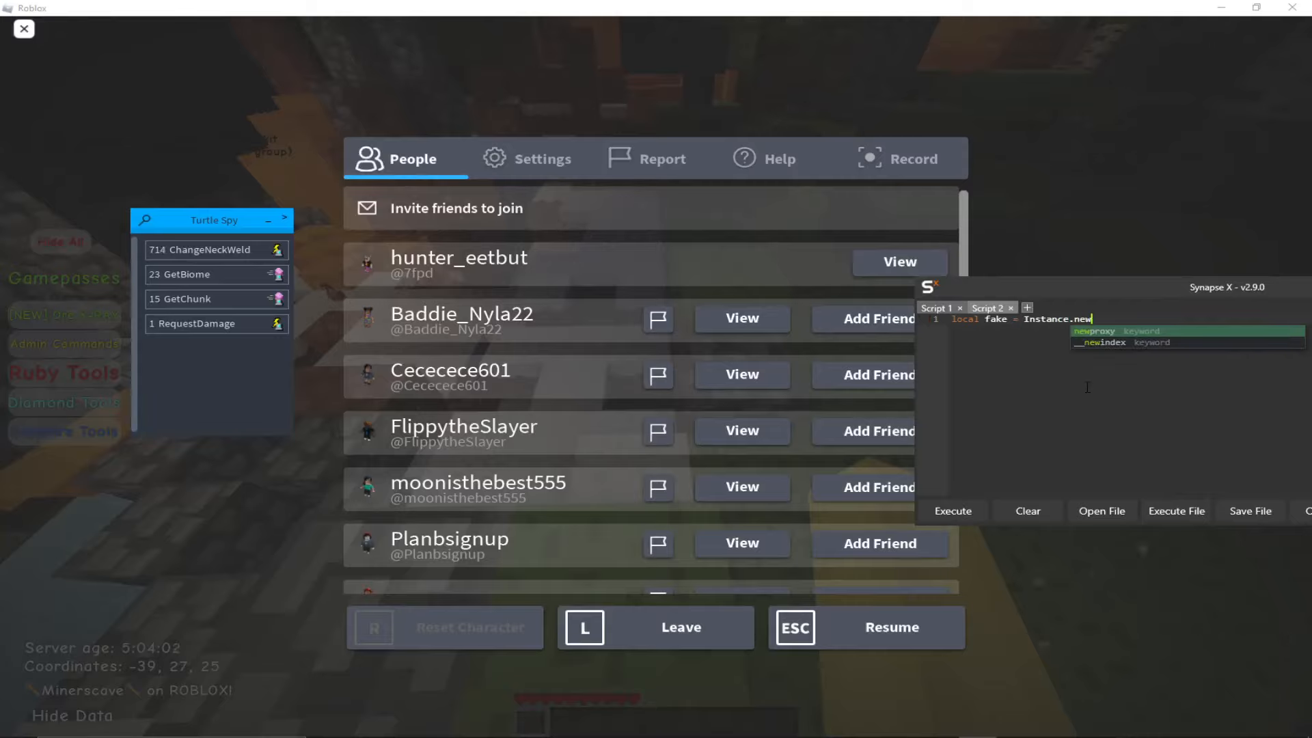
type("'RemoteEvent'")
type("fake.Name = 'troll'")
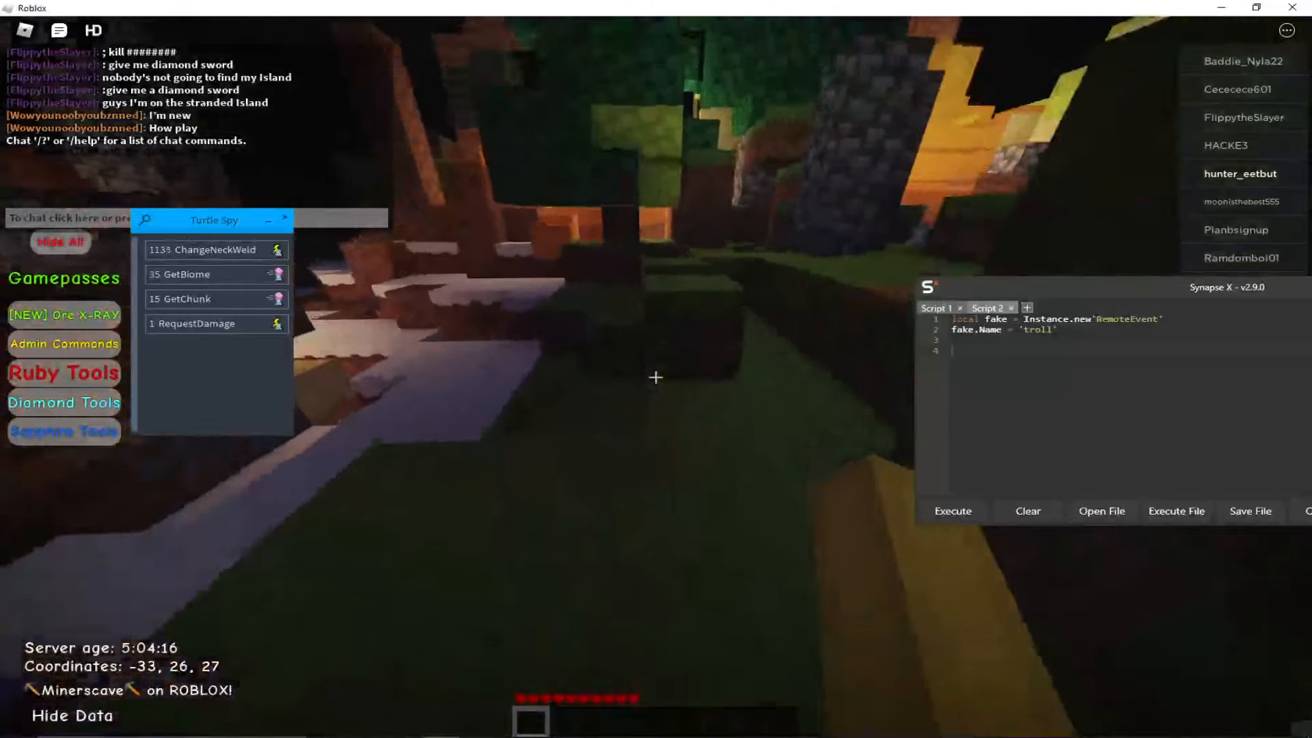
key("Escape")
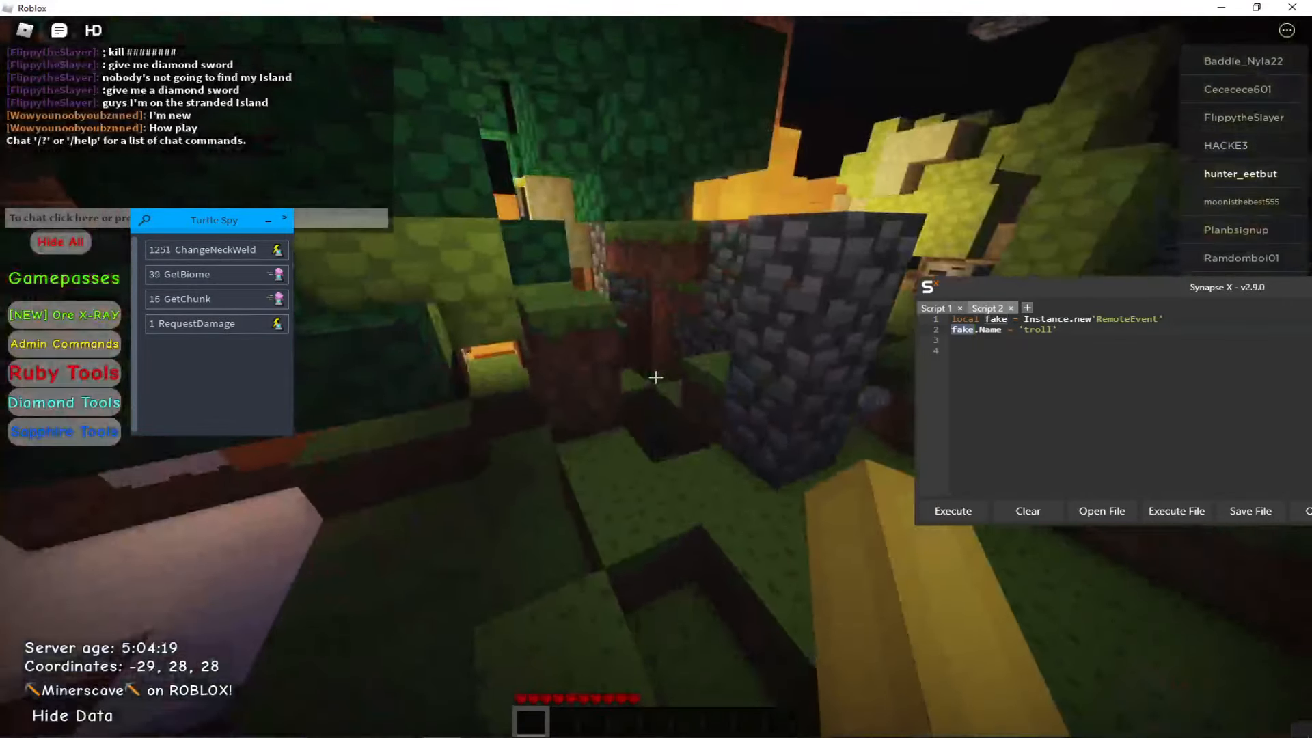
key("Escape")
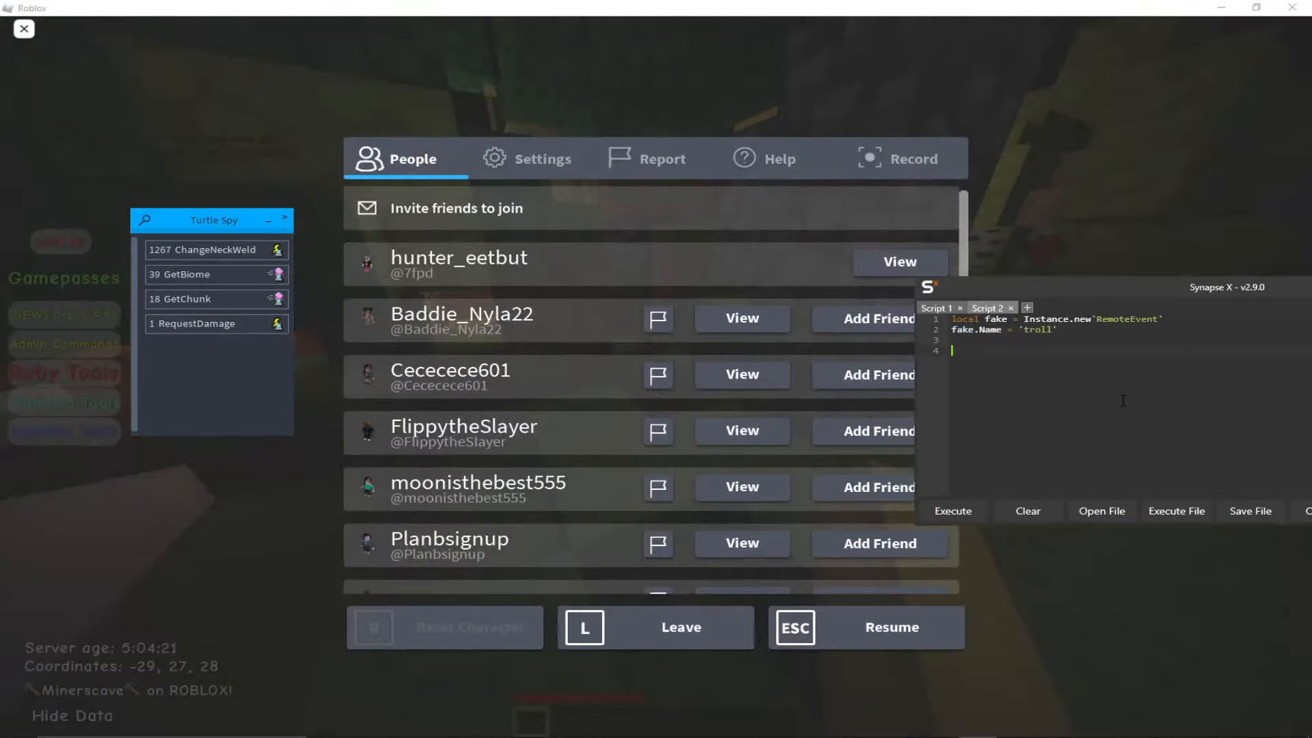
- Add old = hookmetamethod(game, '__index', newcclosure(...)) reading key,value and returning old(...)
left_click(544, 159)
type("old = hookmetamethod(game, '__index', newcclosure(function(...)")
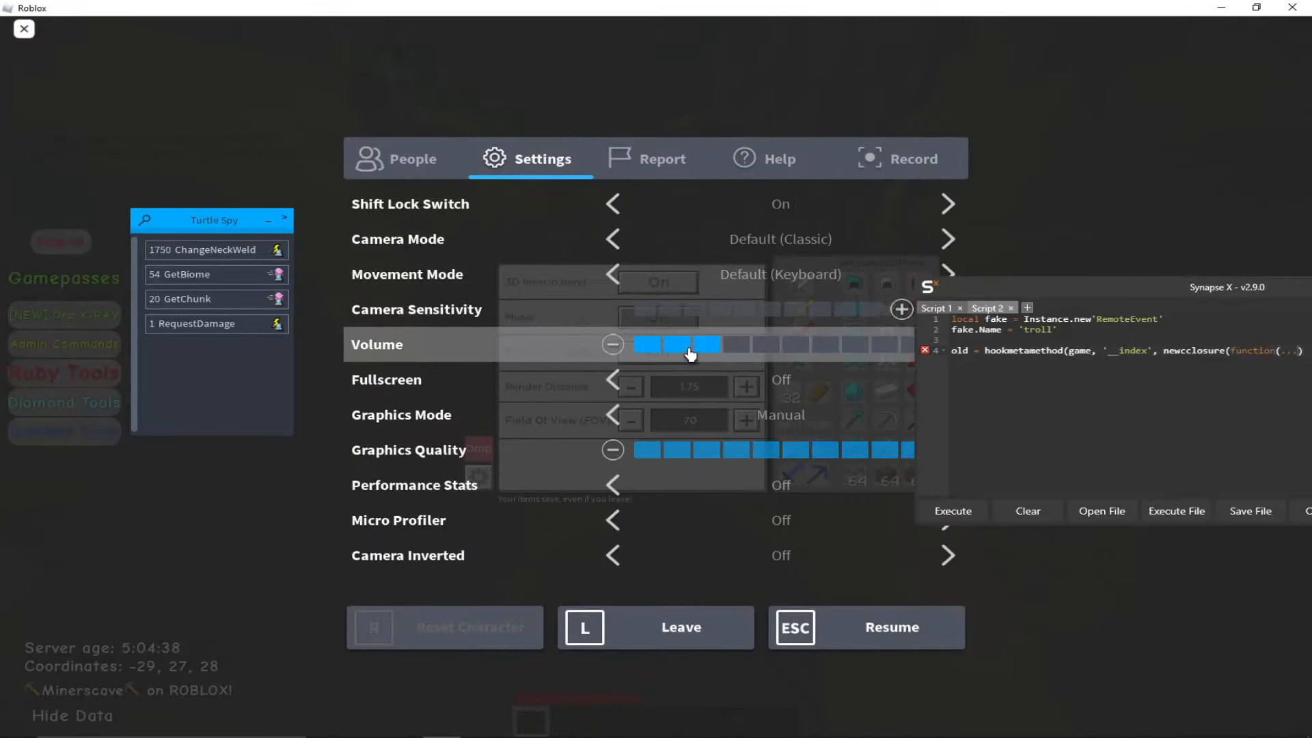
left_click(864, 628)
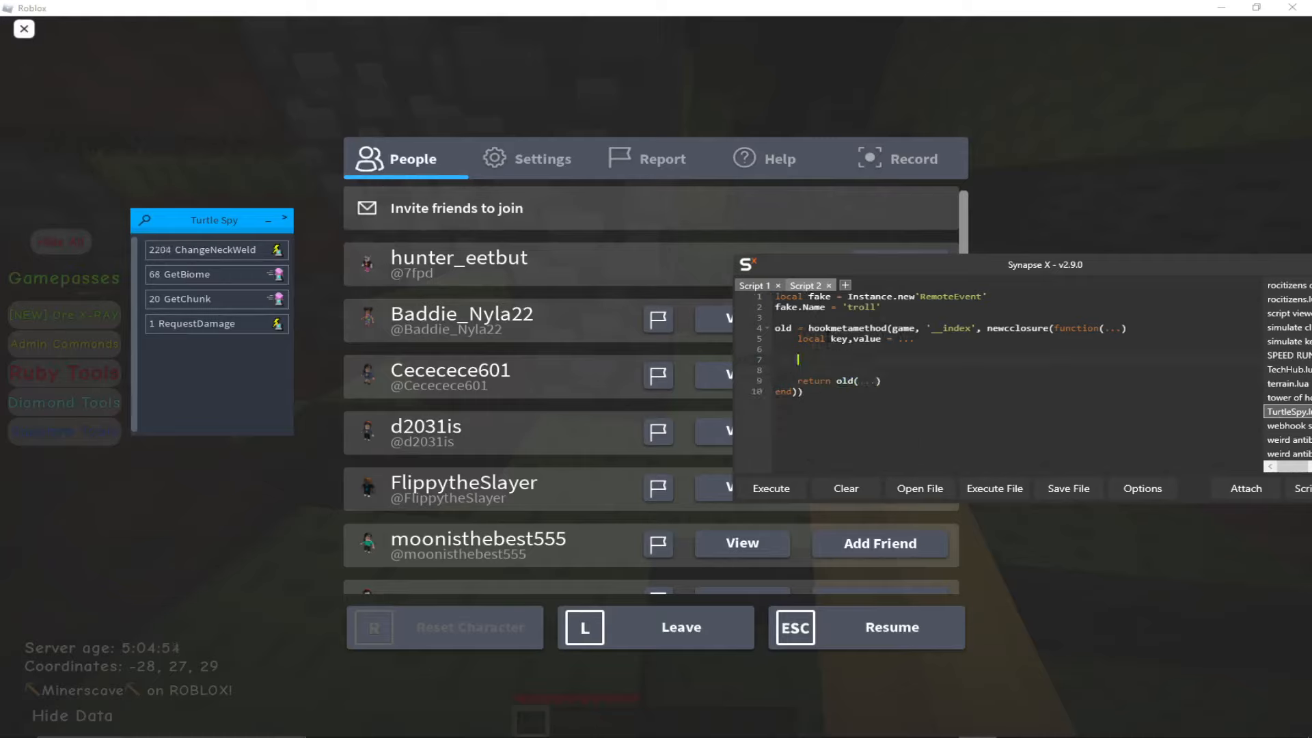
- In a new Script 3 tab, write repstorage.requestdamage:FireServer() and a partial fake:FireServer line
left_click(845, 286)
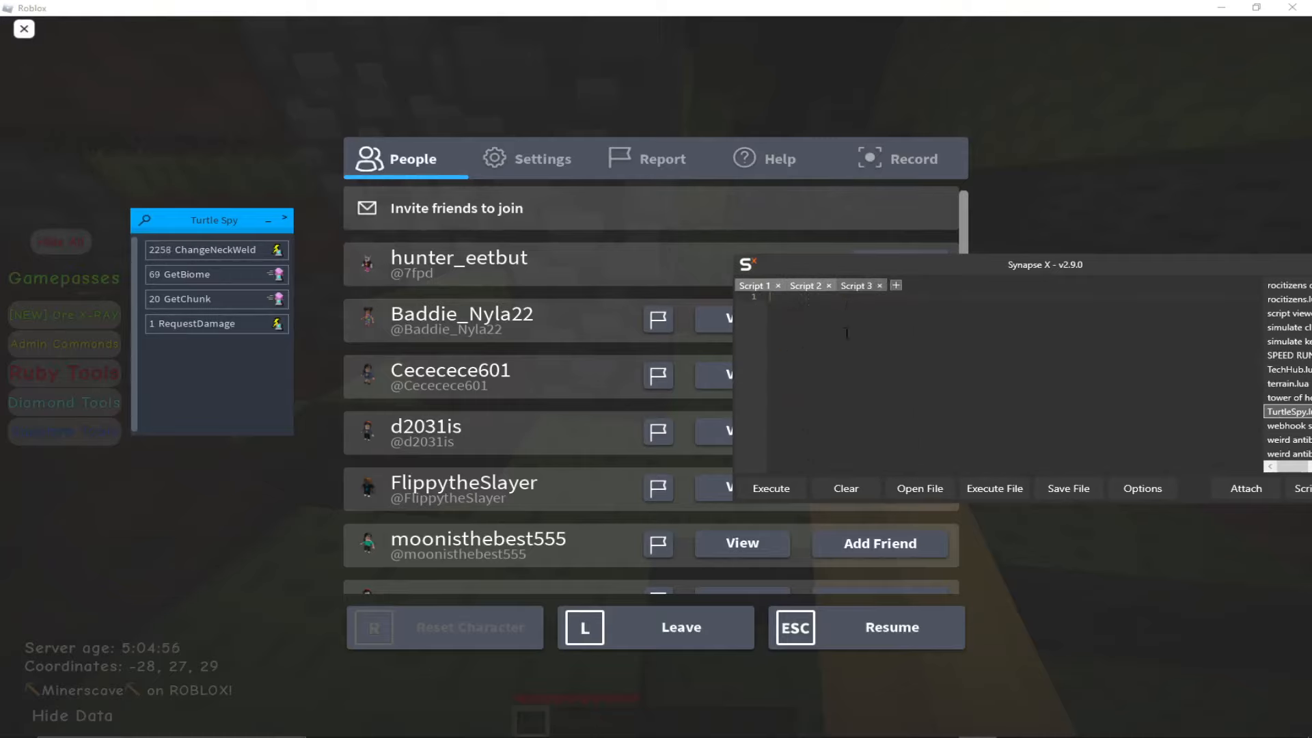
type("game.wo")
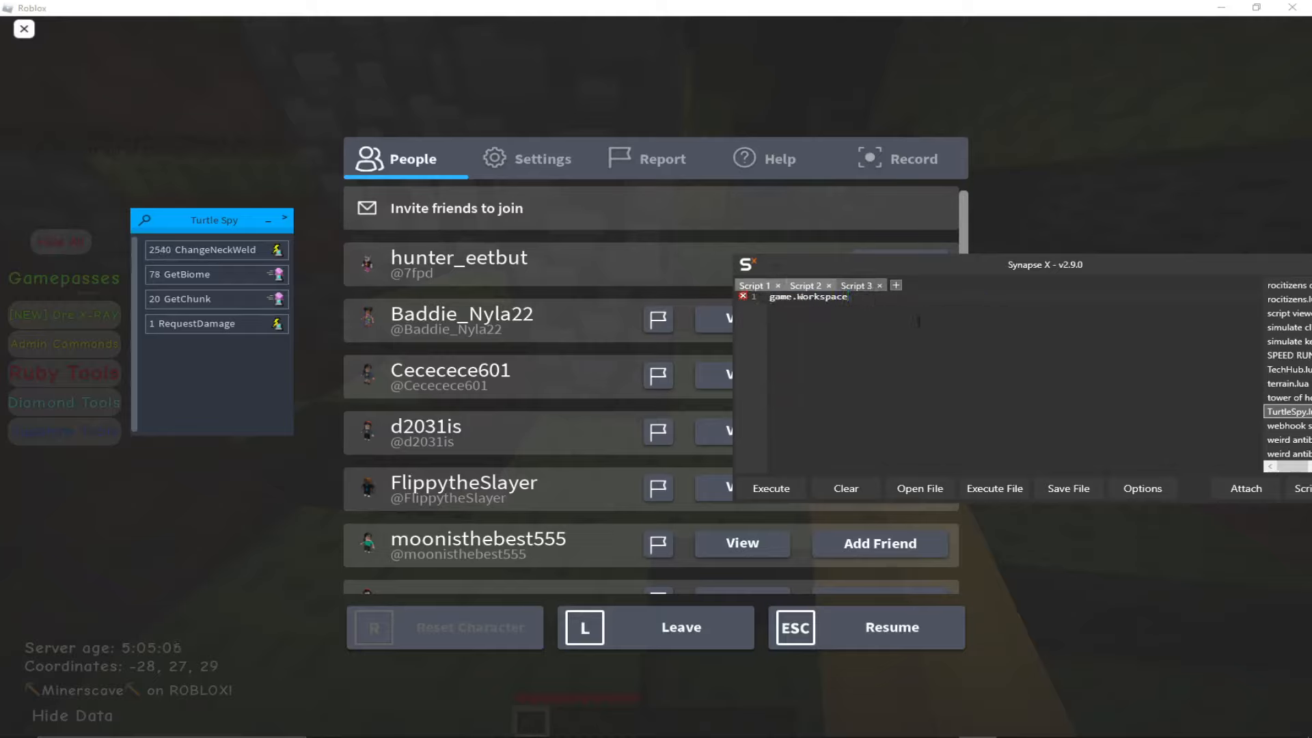
type("requestdamage")
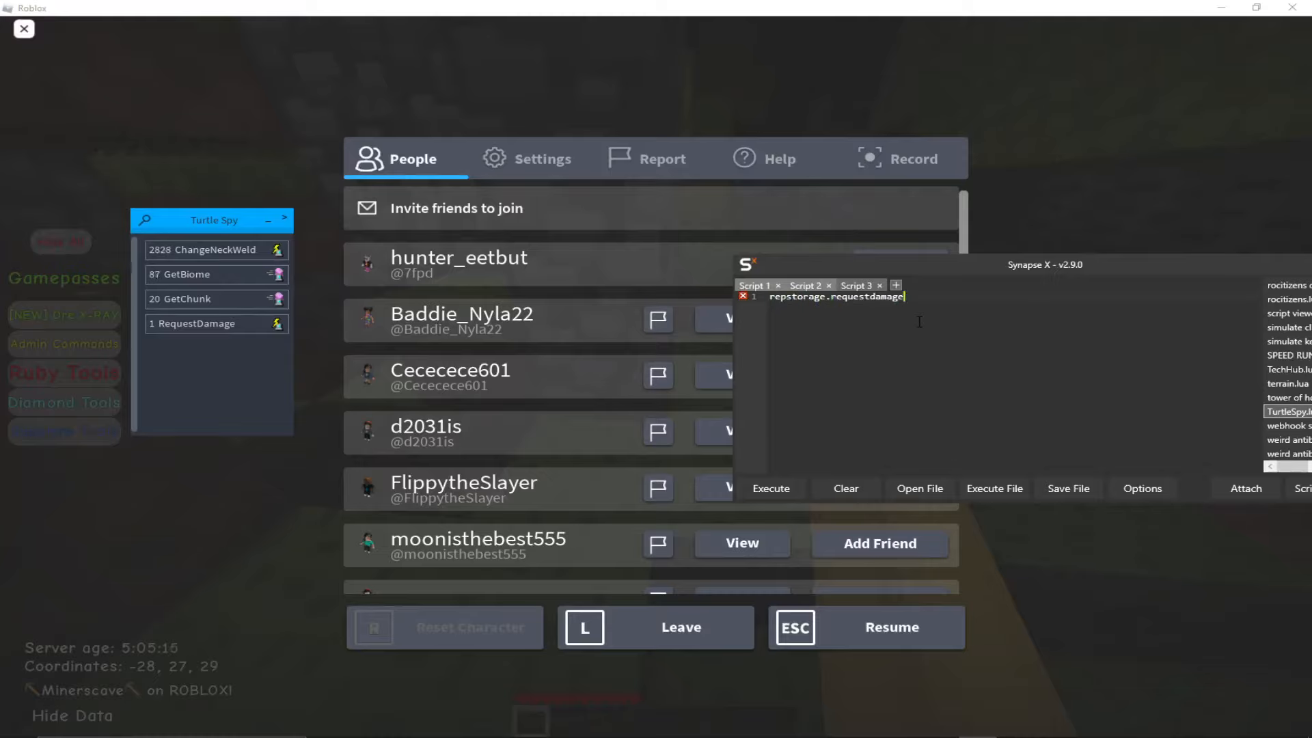
type(":FireServer()")
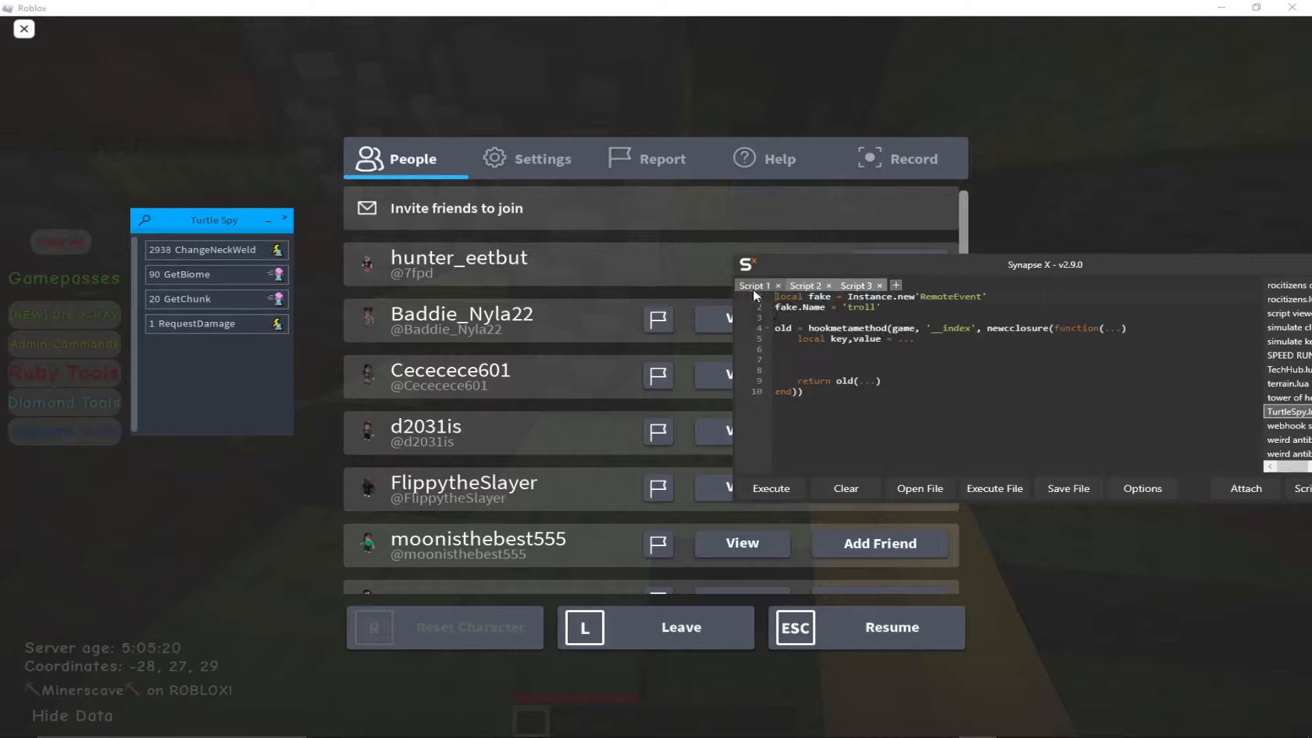
type("repstorage.requestdamage:FireServer()")
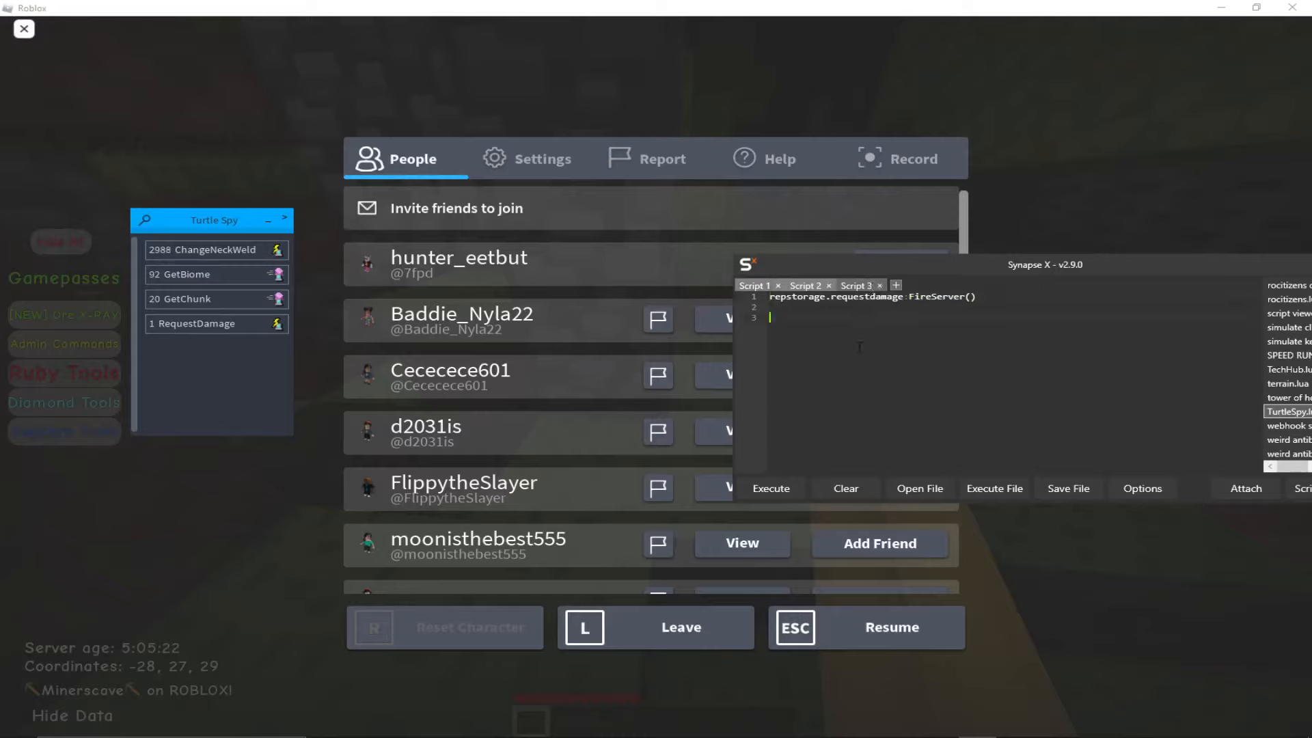
type("fake:FireServ")
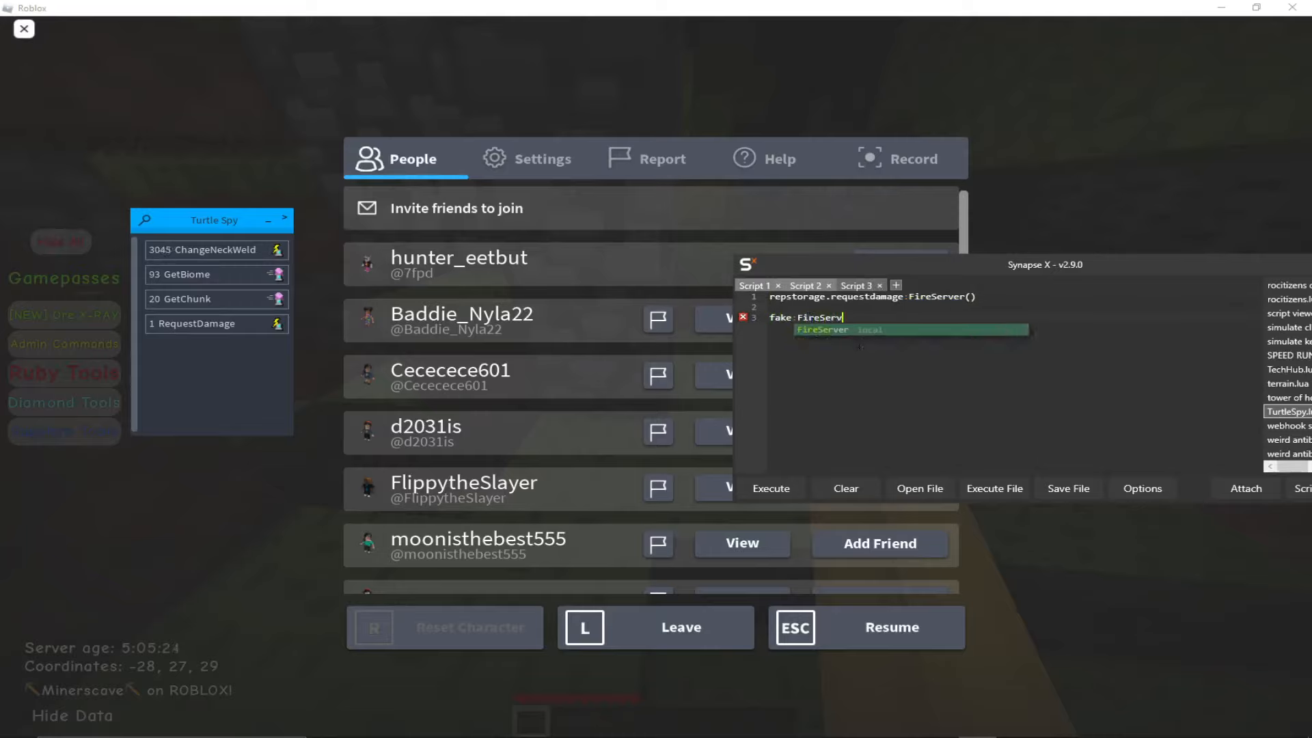
left_click(845, 487)
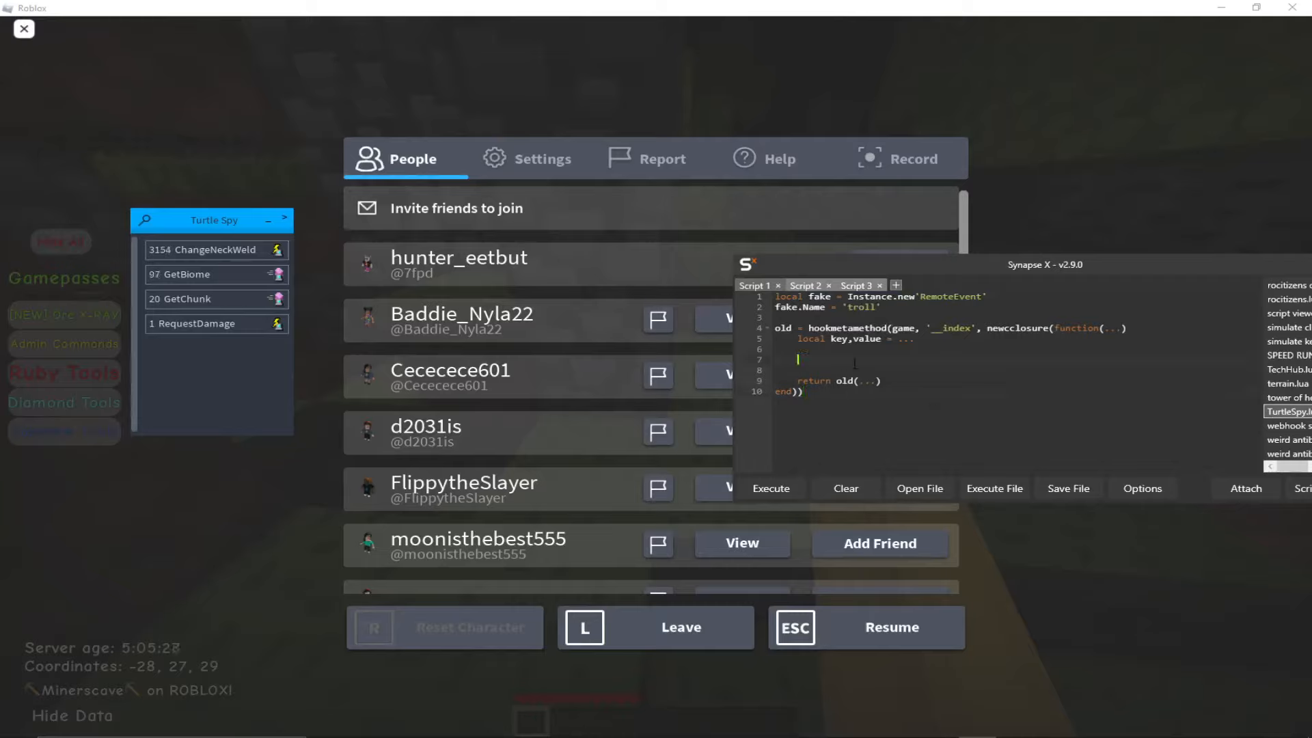
- Add if tostring(value) == 'RequestDamage' then return fake end, plus print'no fall damage :D'
type("if tostring()")
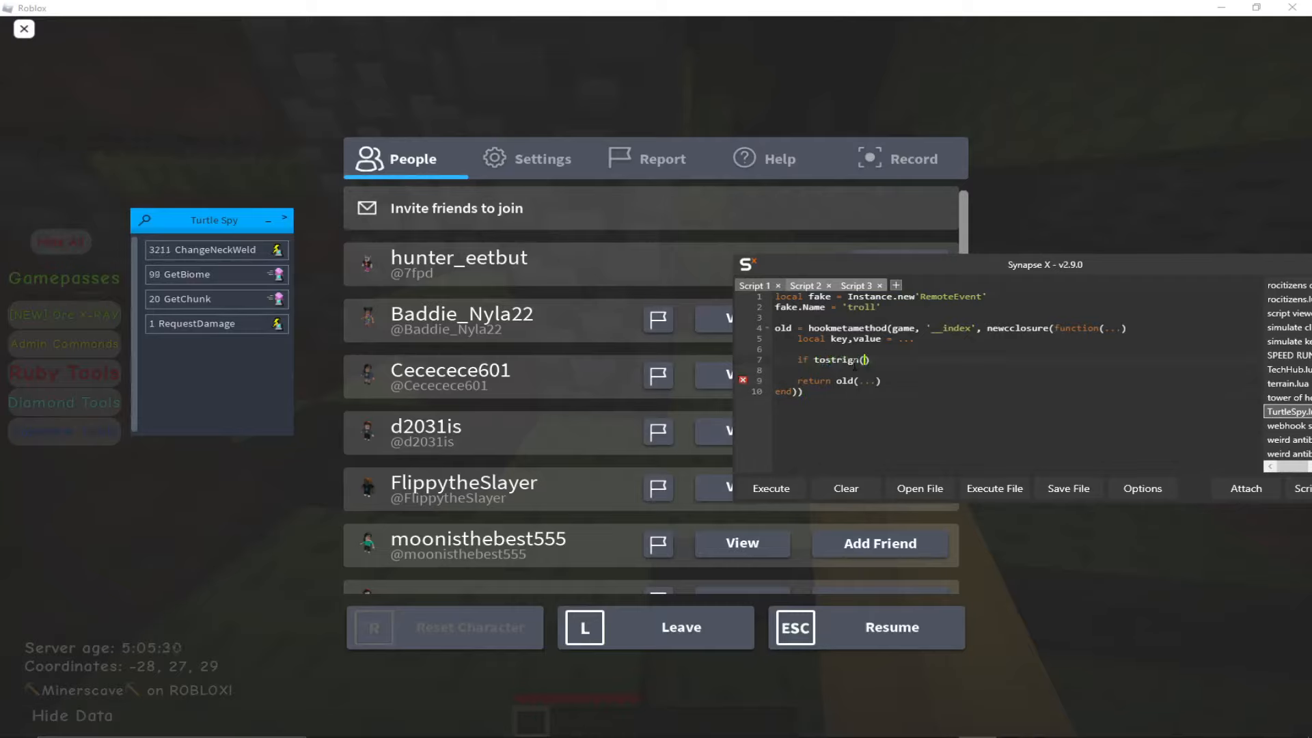
type("vaku")
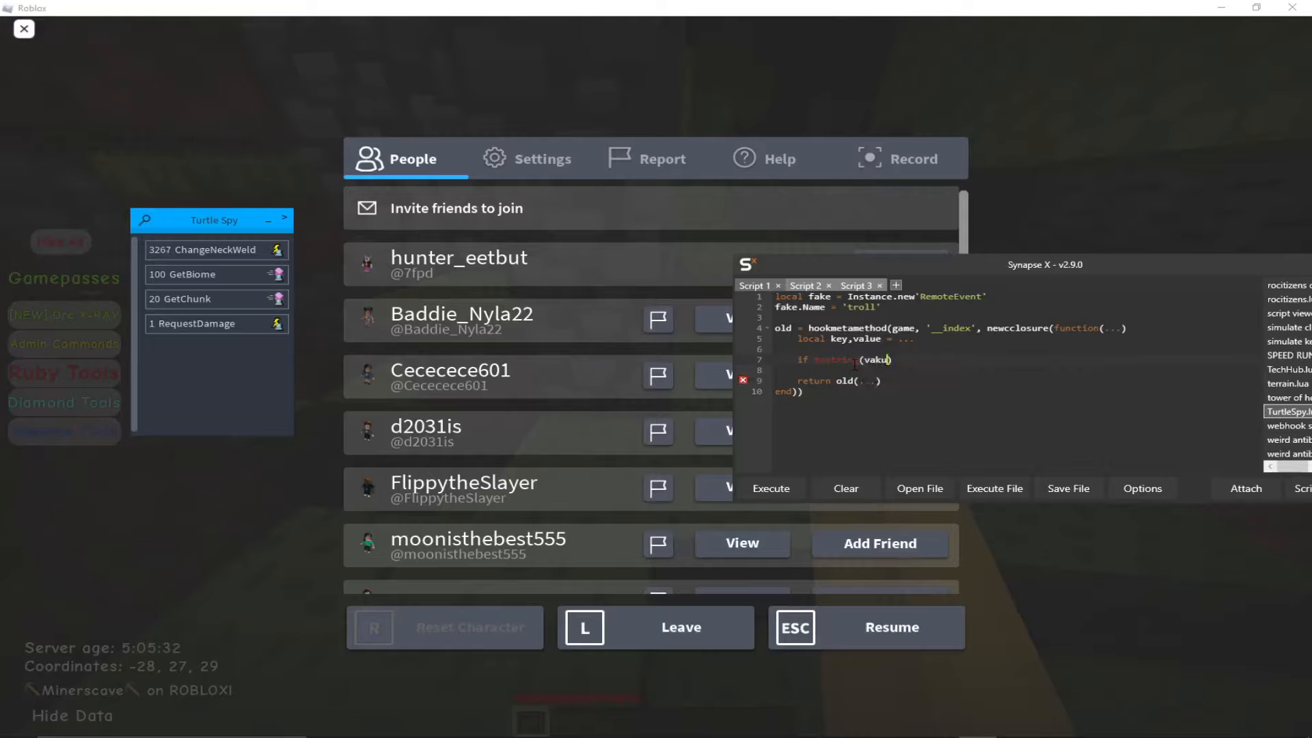
type("v")
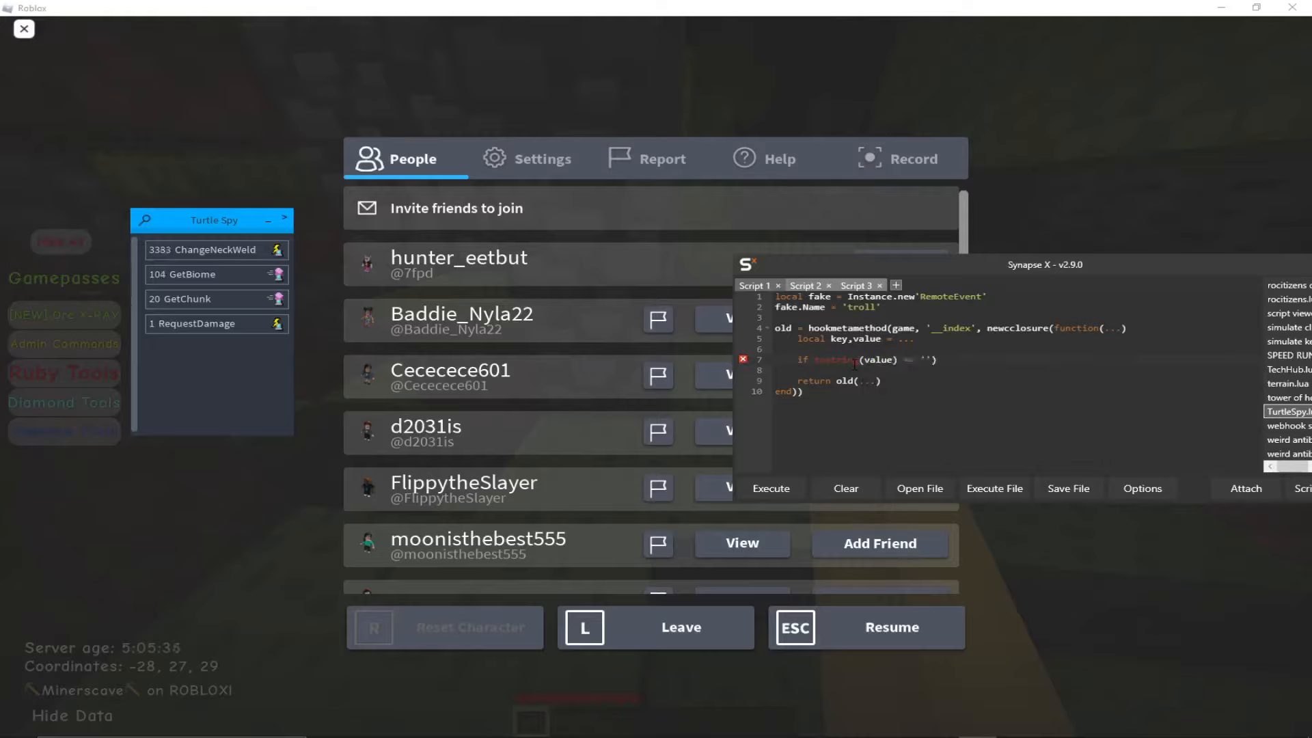
type("RequestDamage")
left_click(1017, 369)
type("return fake")
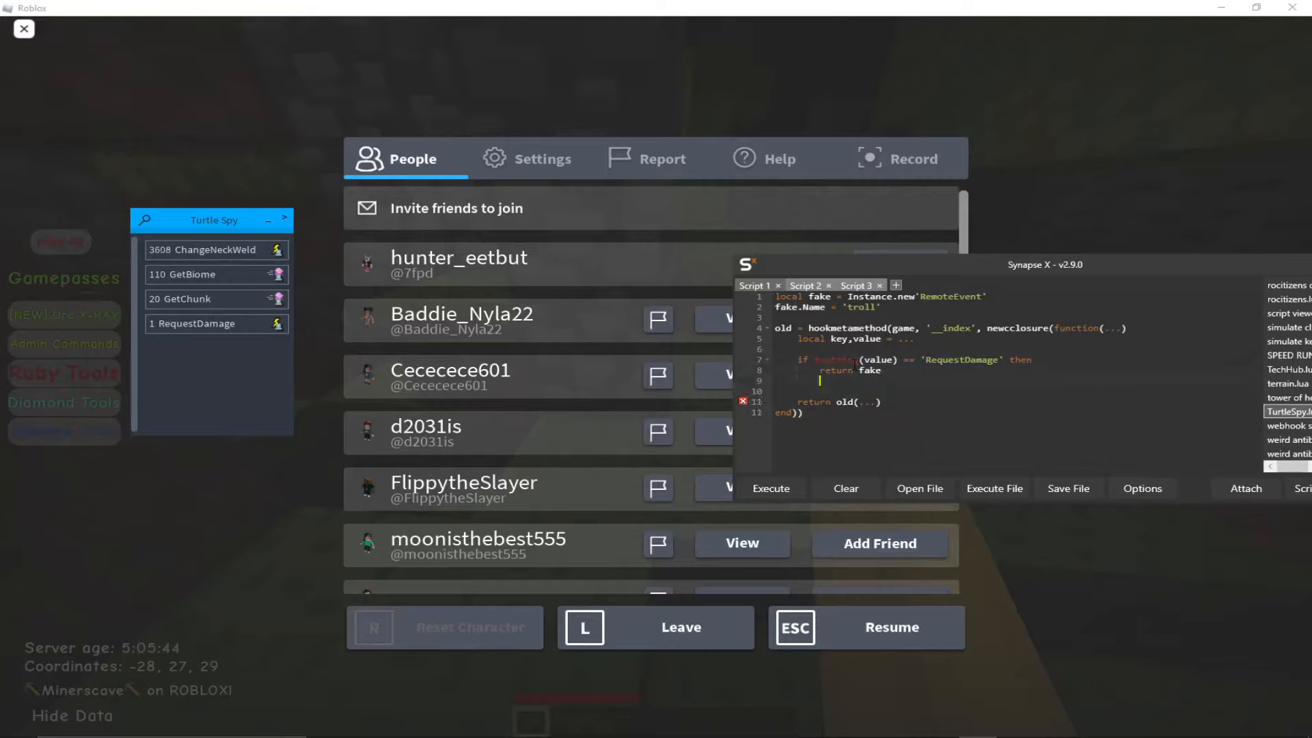
type("print'no fall damage :D")
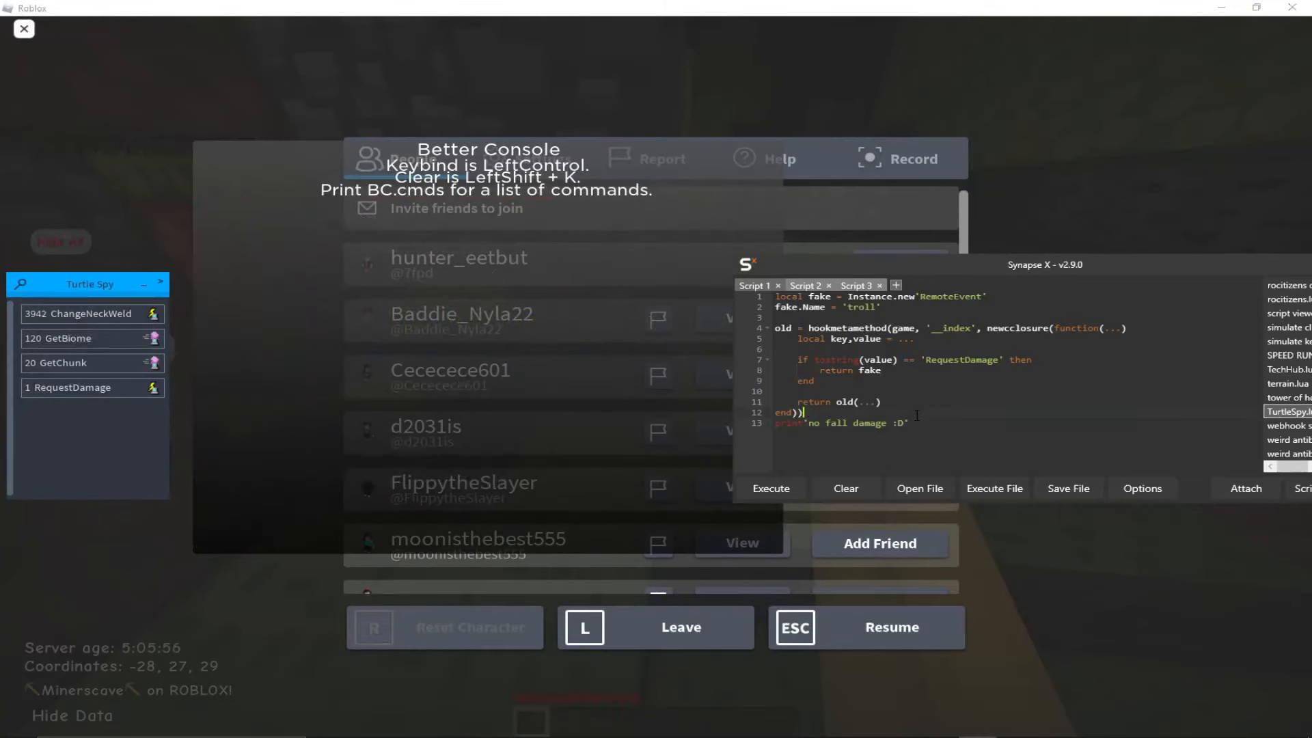
- Resume play, fall in Minerscave, and confirm Turtle Spy logs the fake troll remote below RequestDamage
left_click(770, 488)
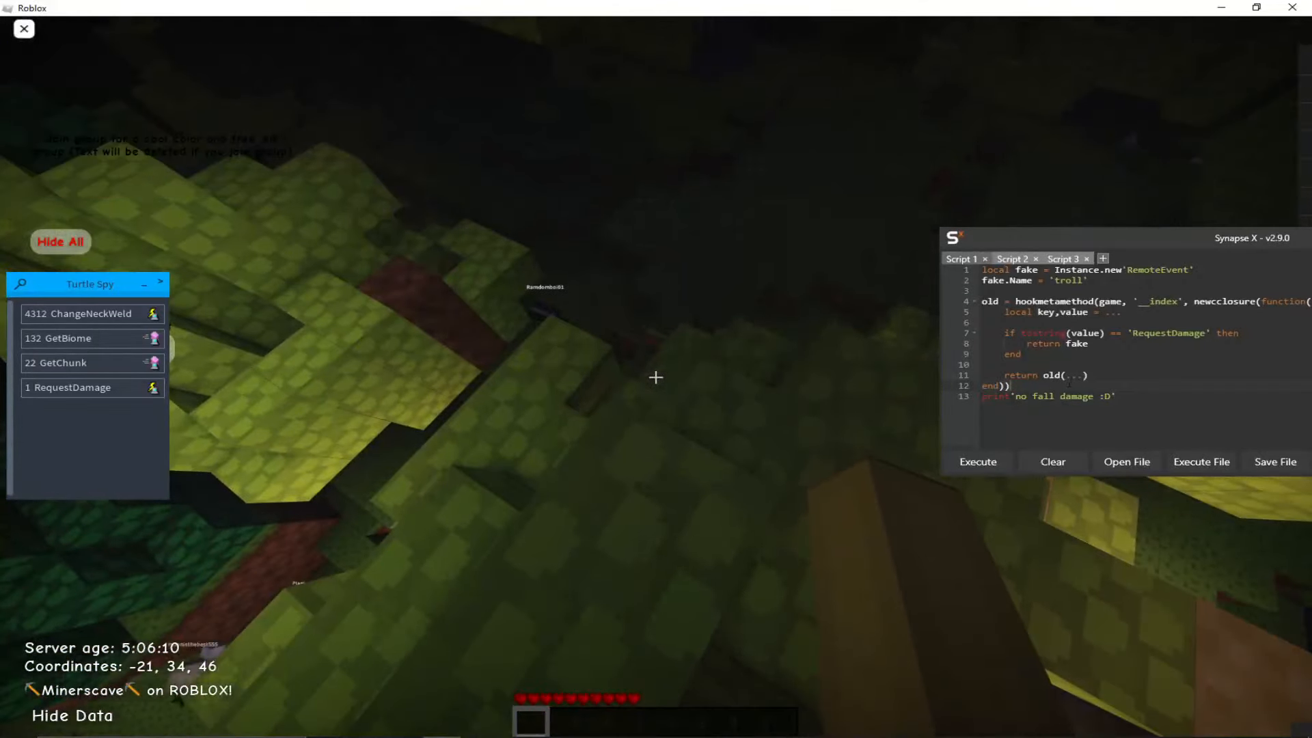
key("Escape")
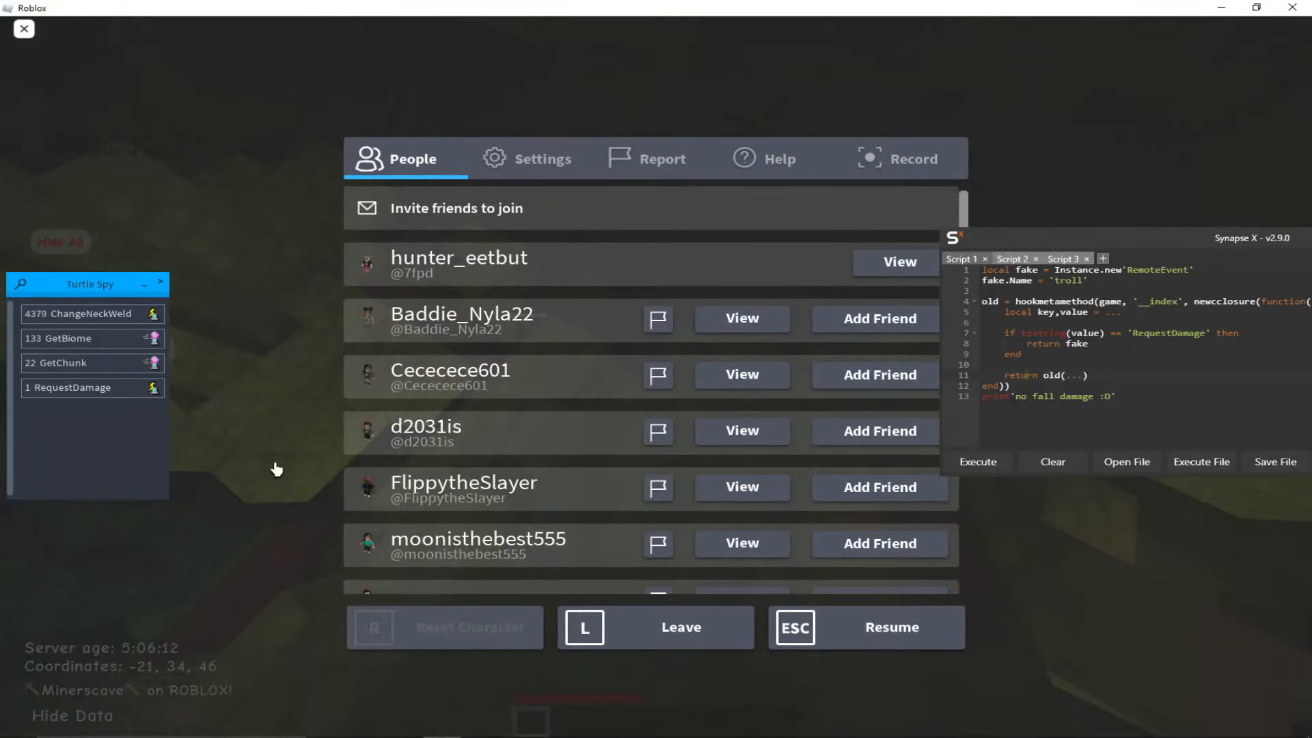
key("Escape")
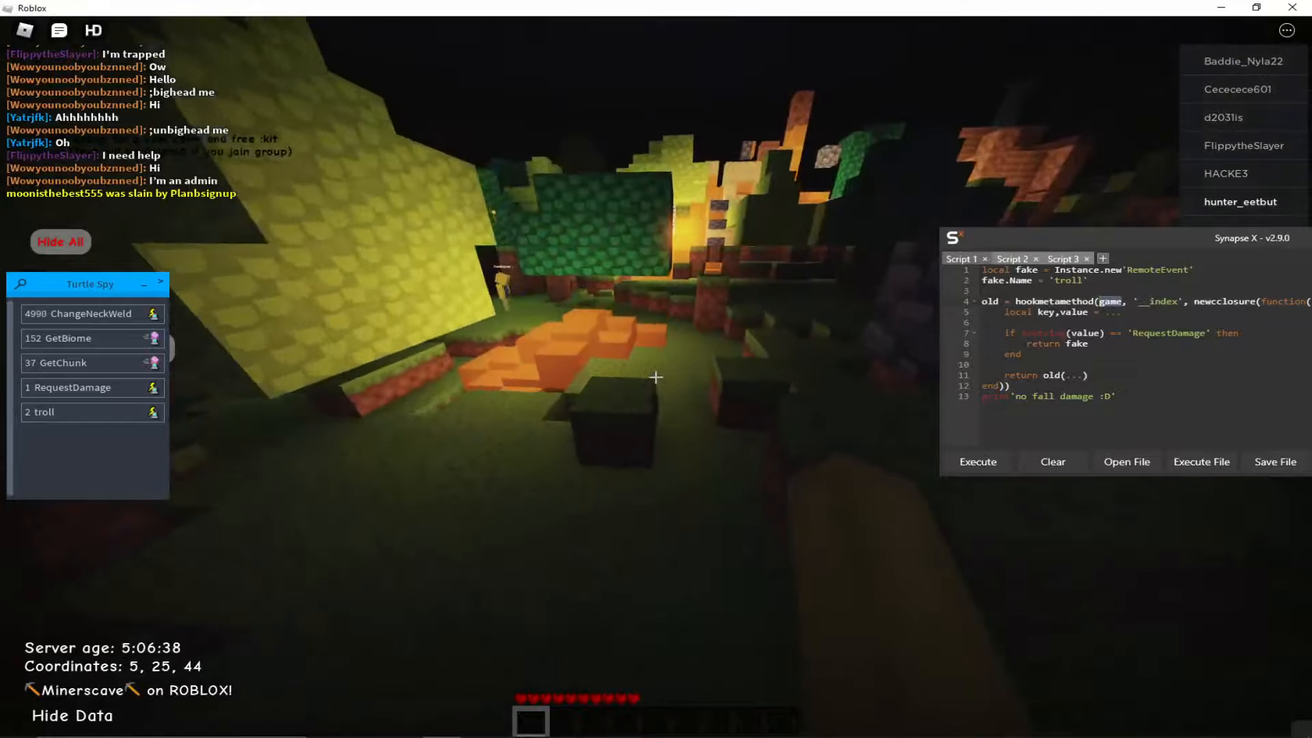